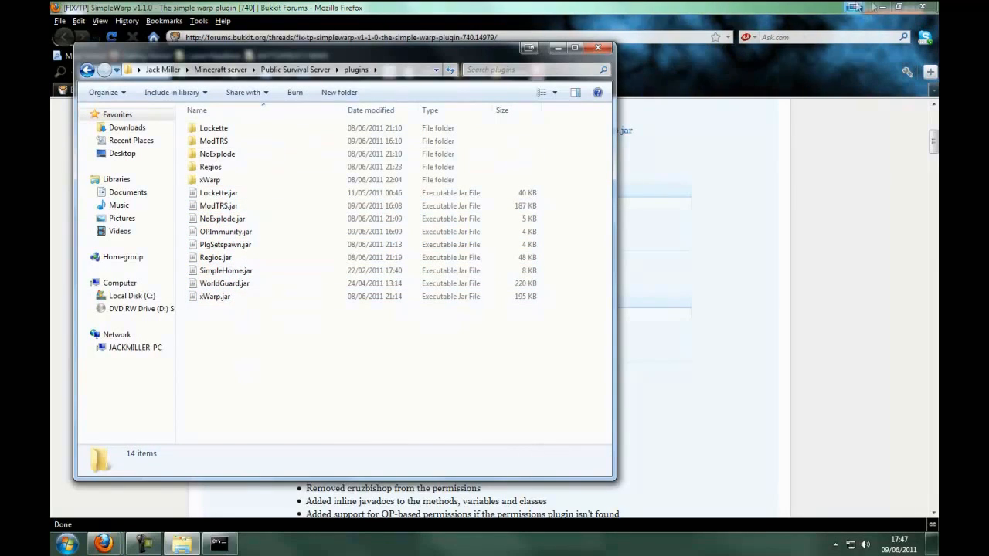
Step: Scale the demonface animation to 200 × 150 pixels
right_click(102, 544)
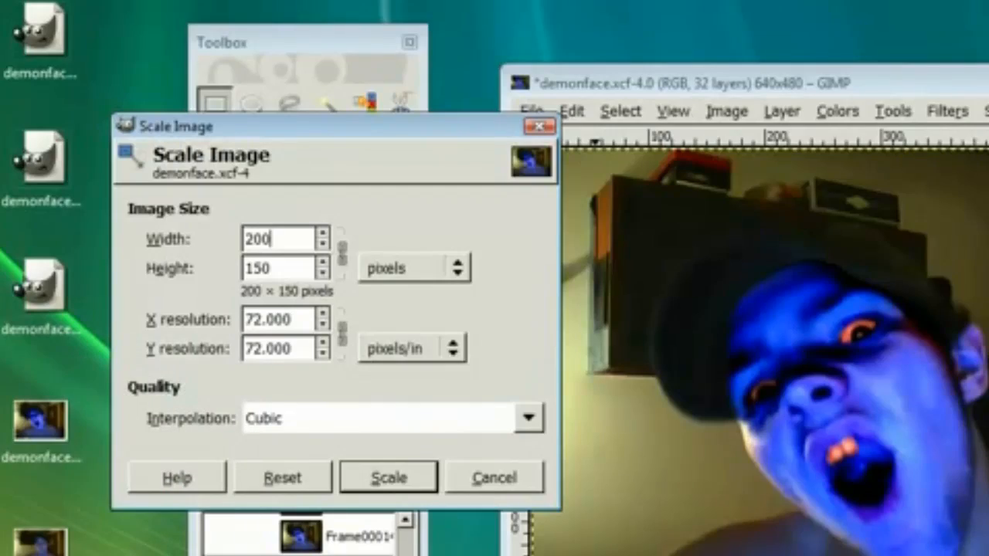
click(388, 476)
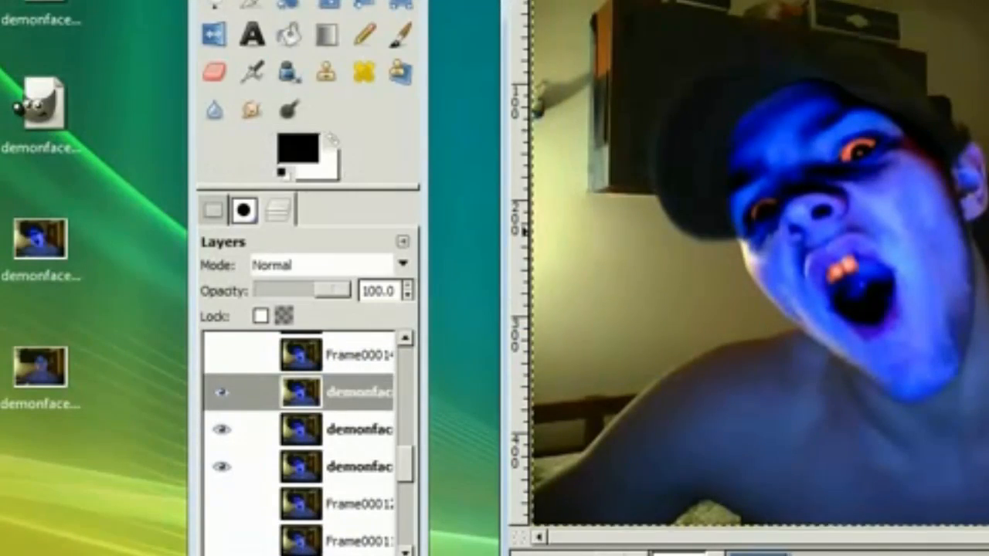